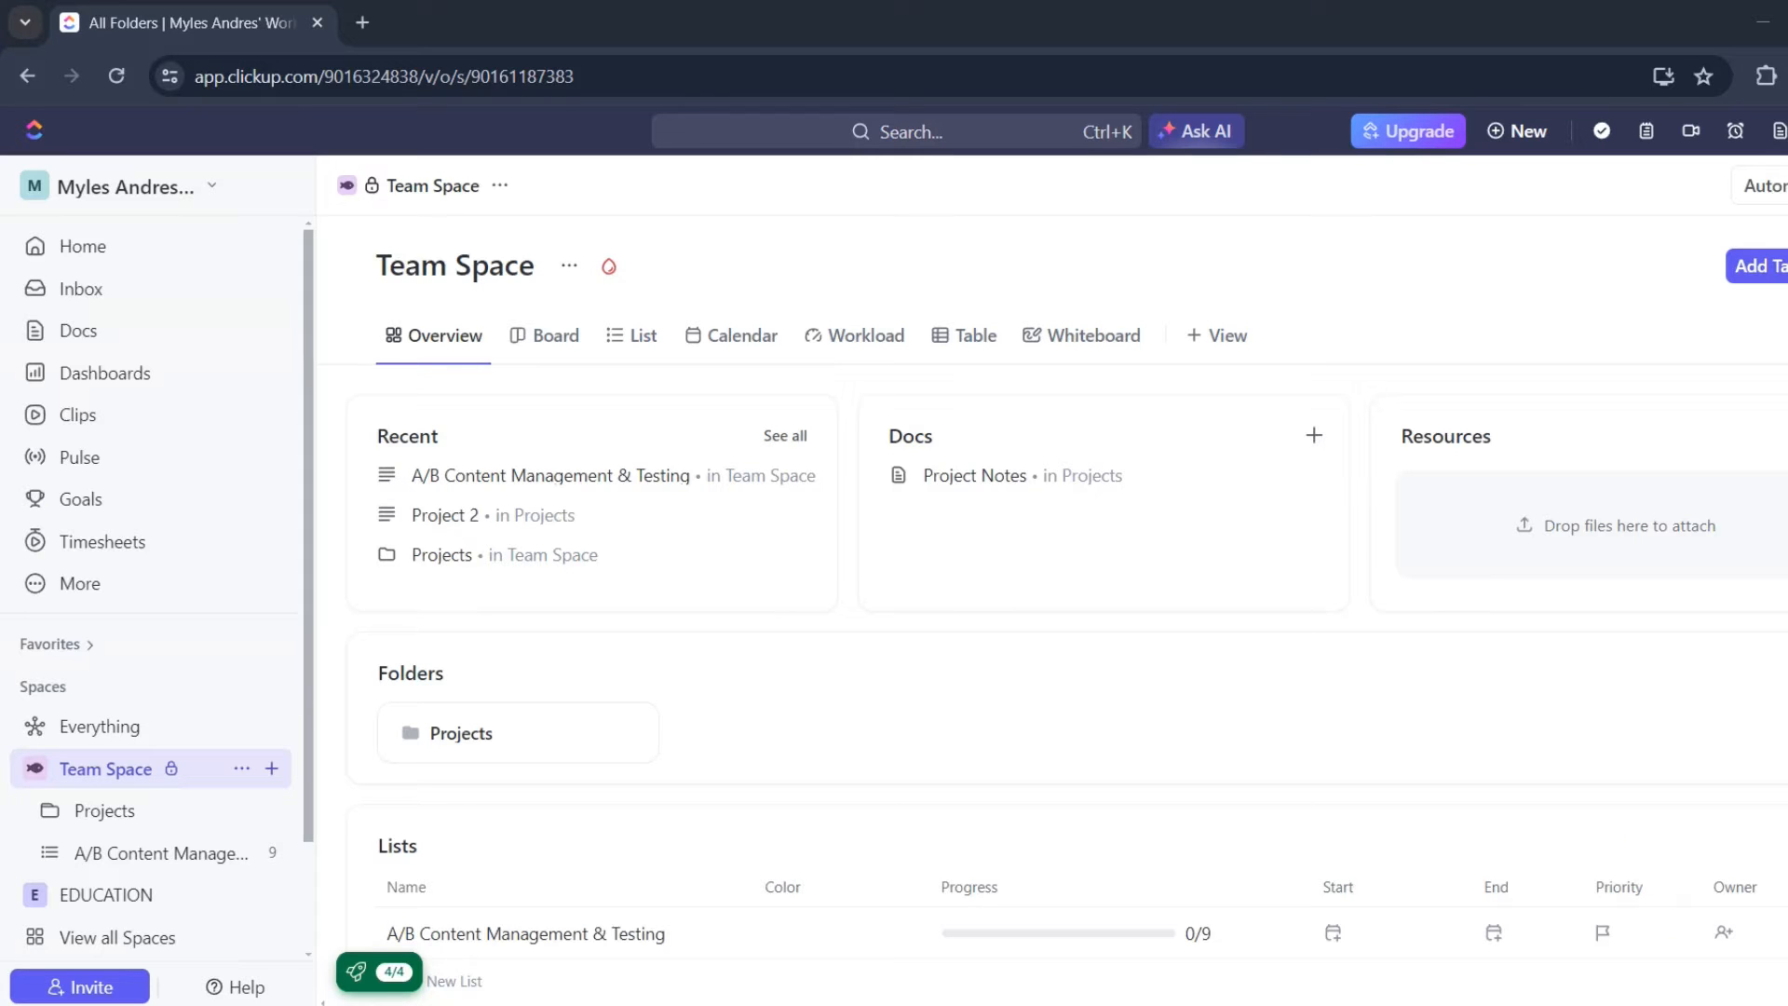
mouse_move(464, 542)
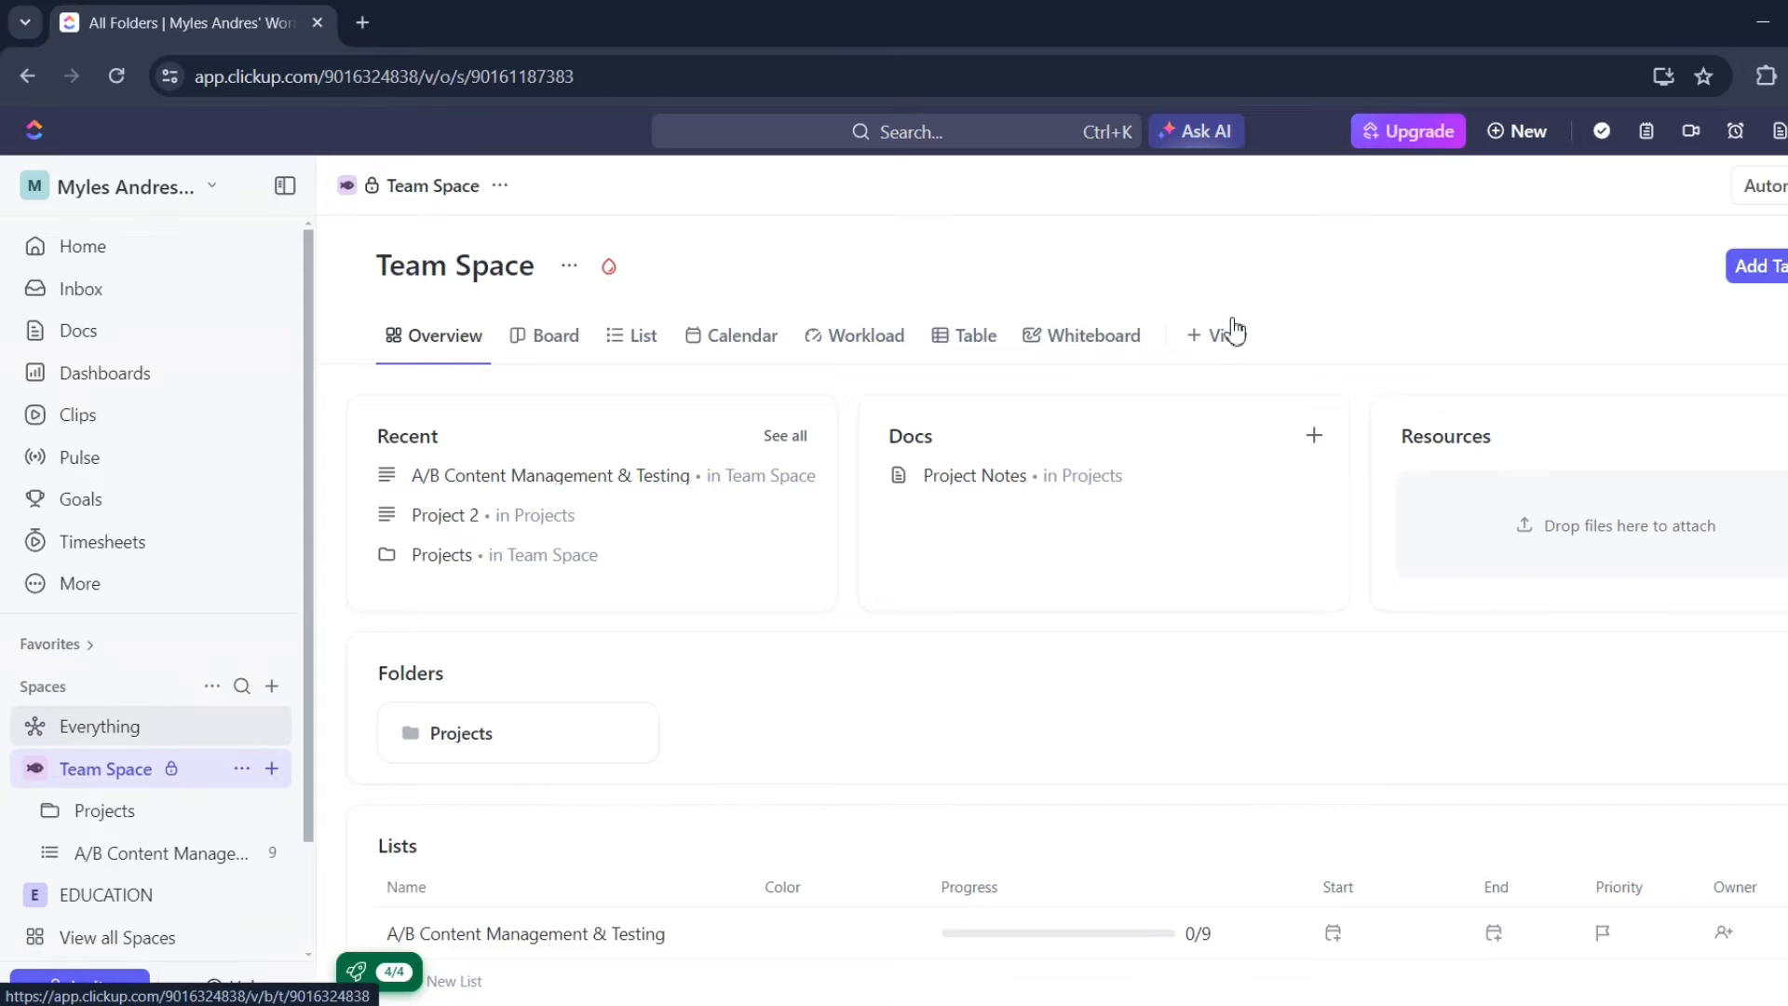
Step: Add an Any website embed view to Team Space and reach its source settings
left_click(1205, 336)
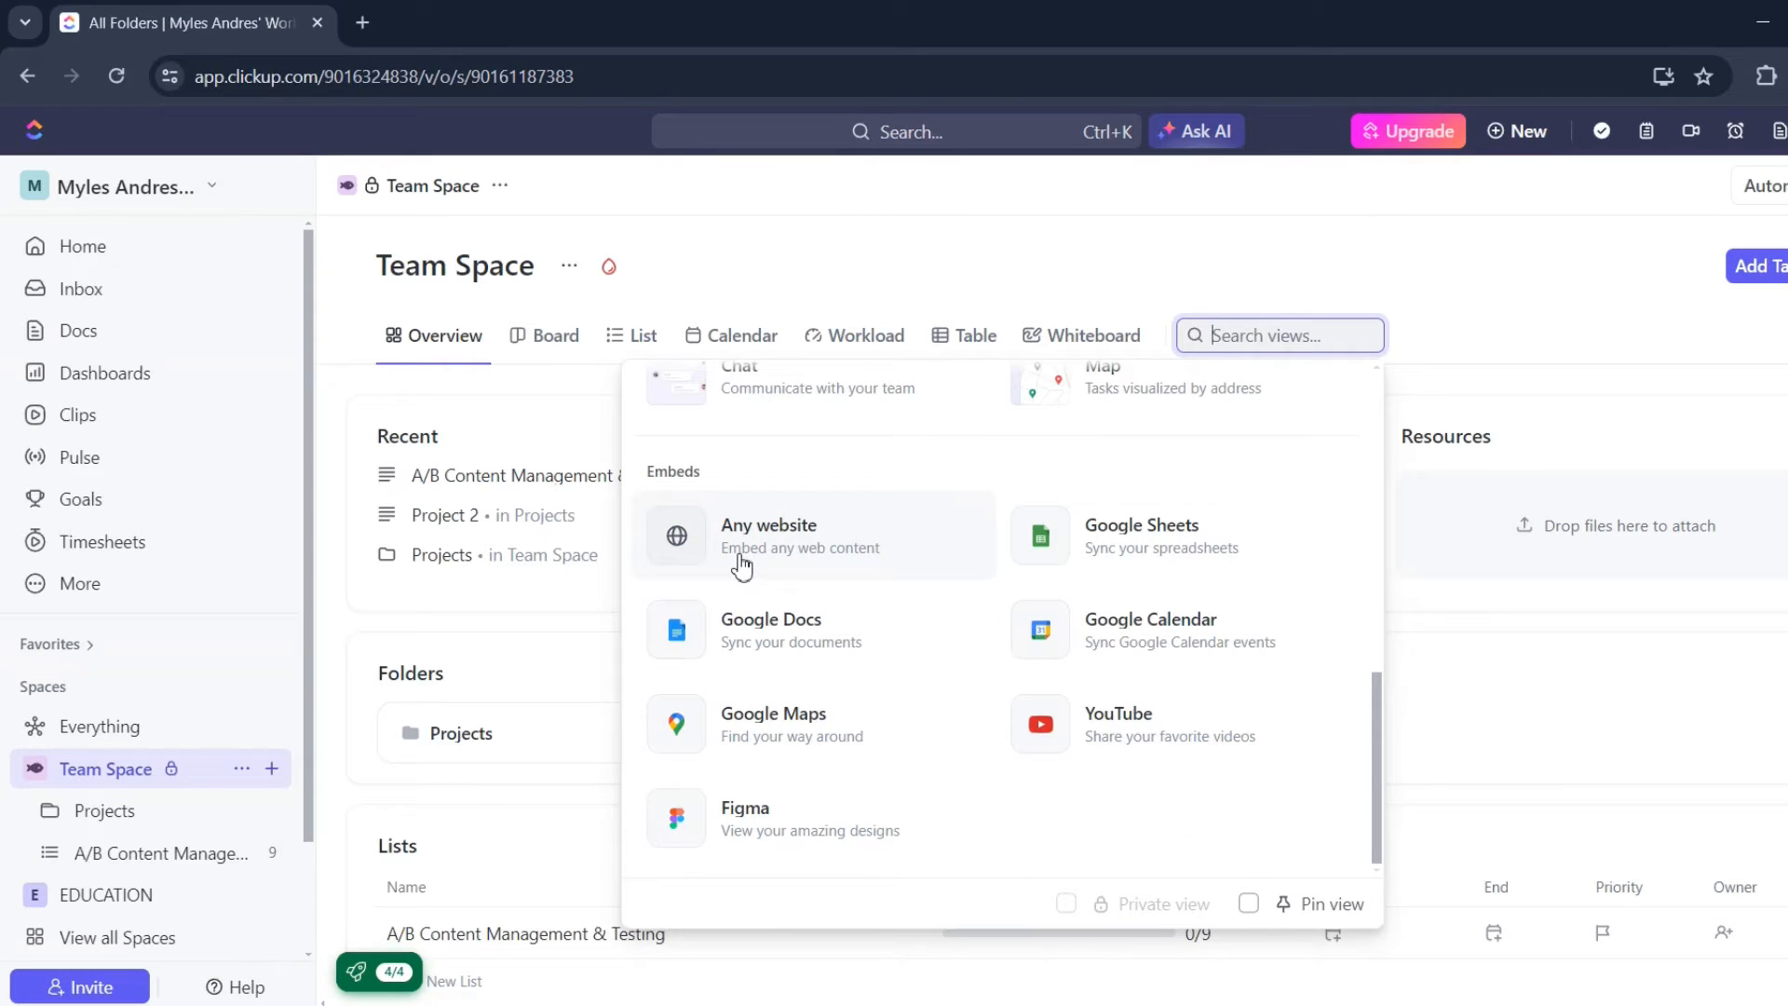
mouse_move(1101, 548)
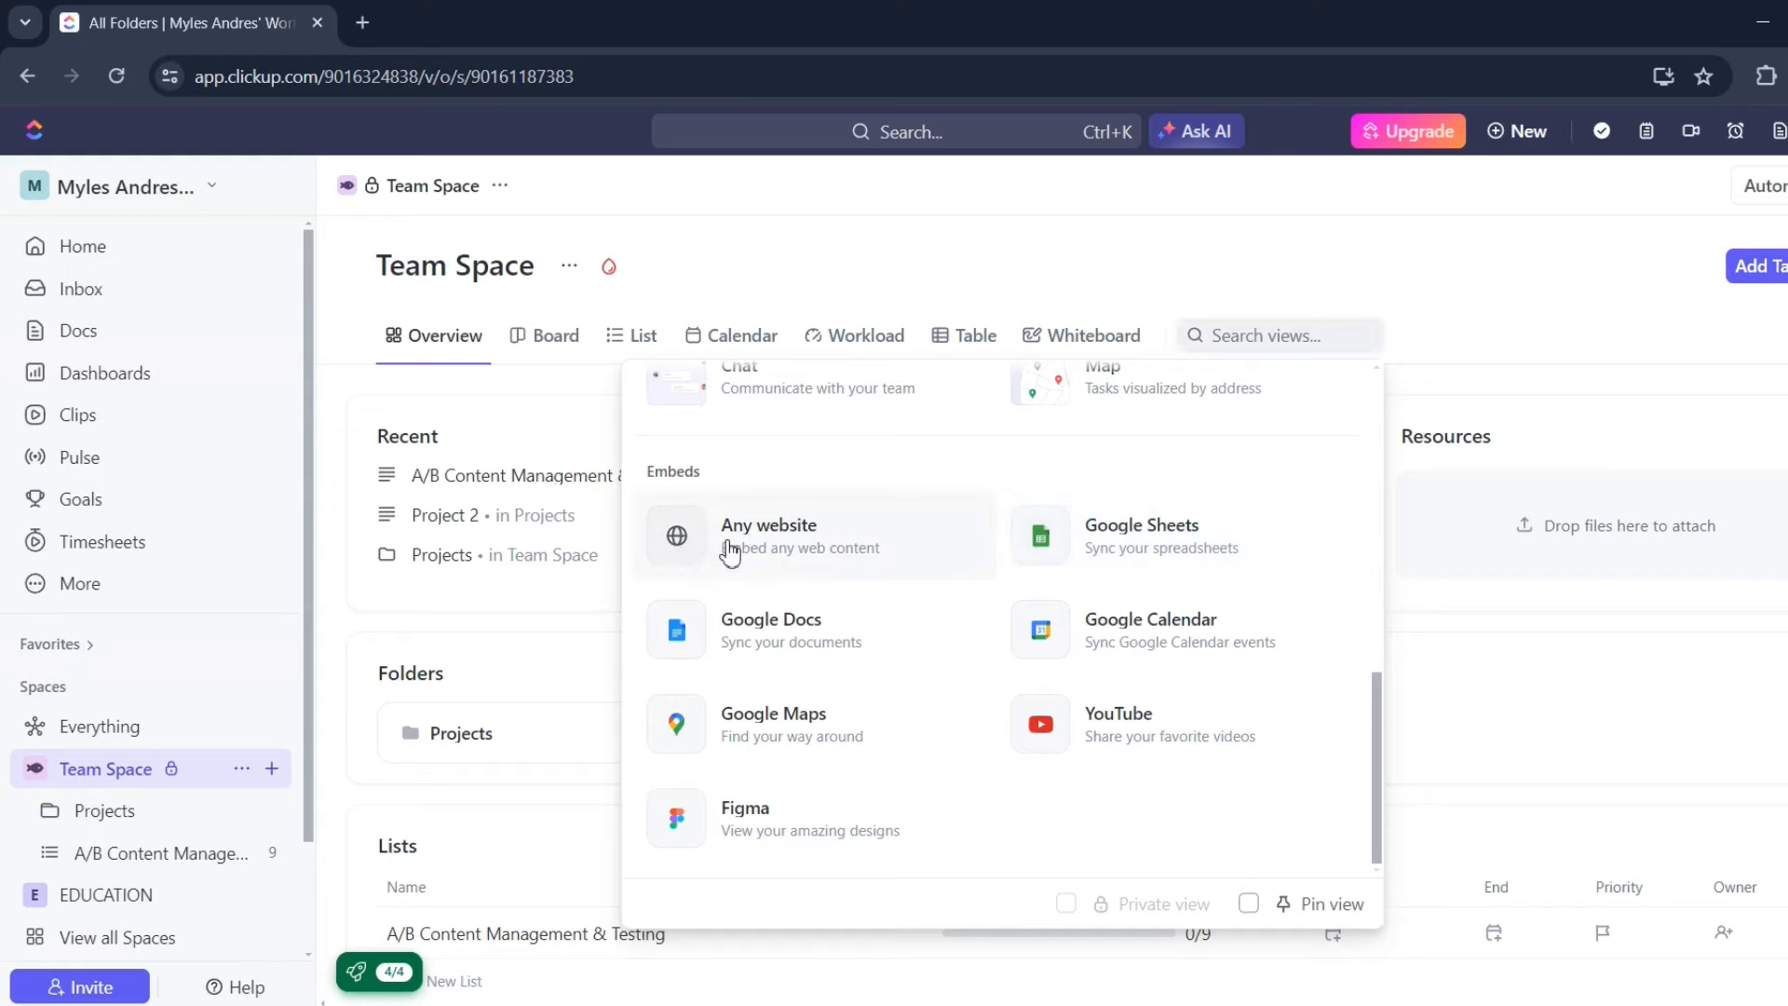
left_click(767, 537)
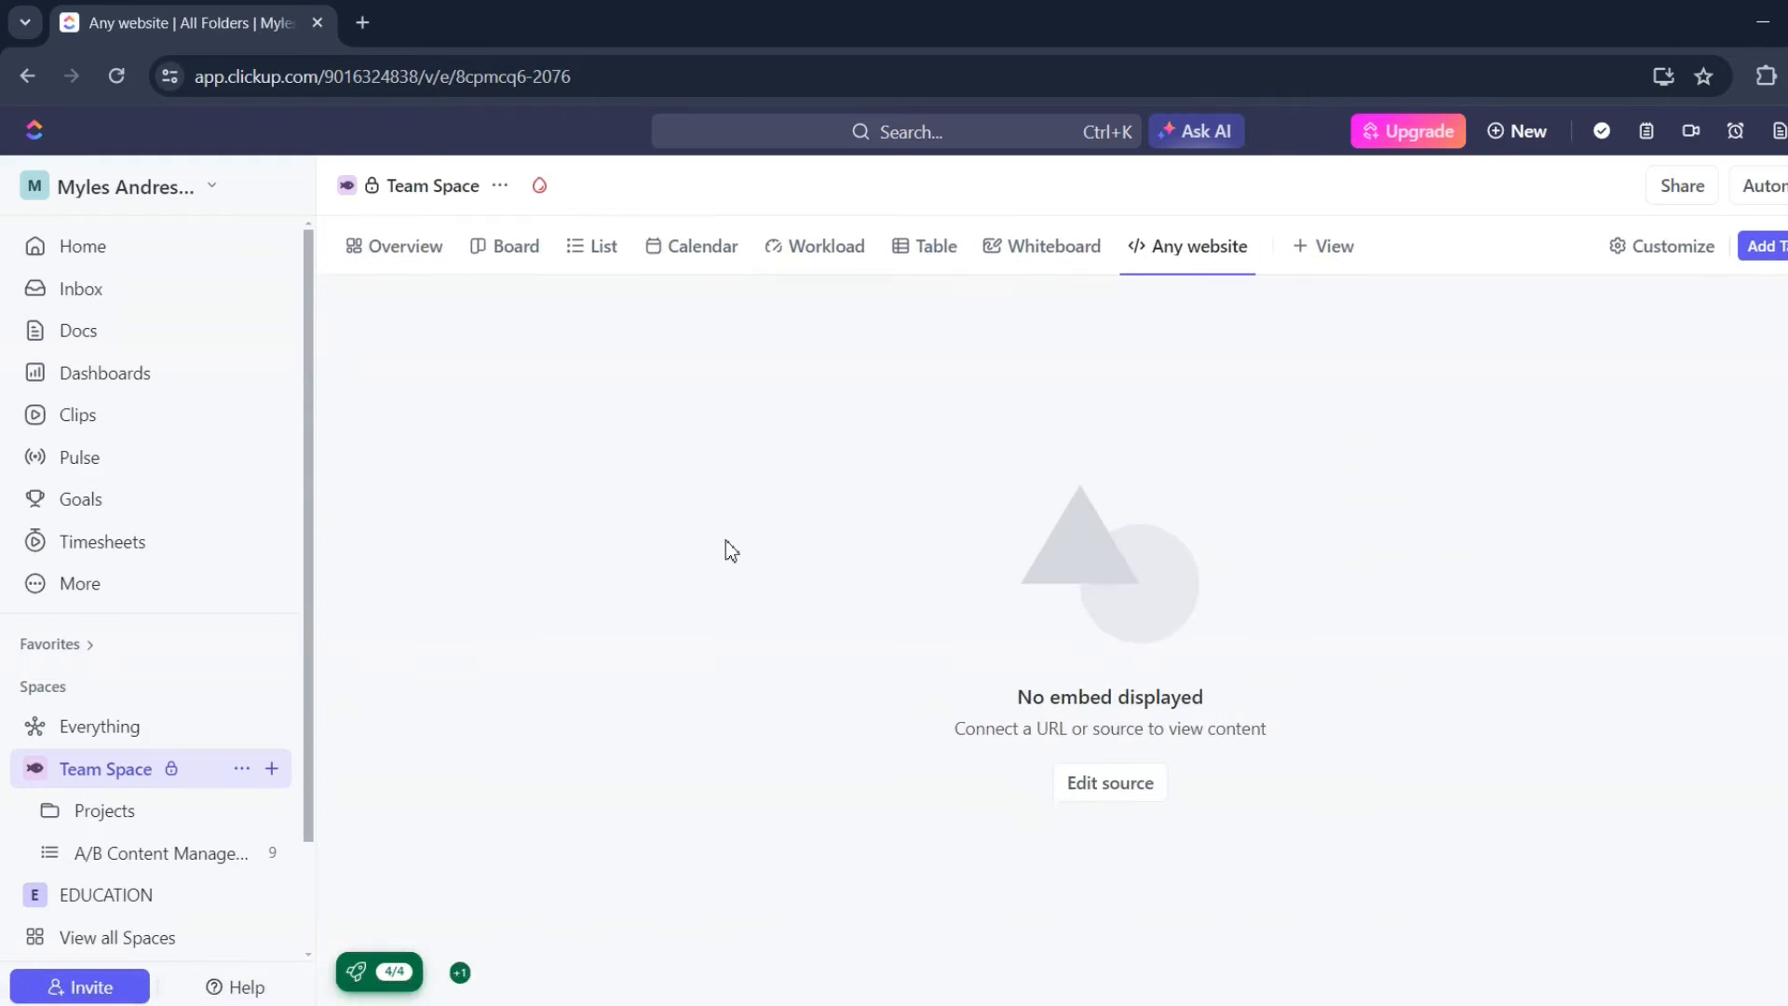
left_click(1106, 782)
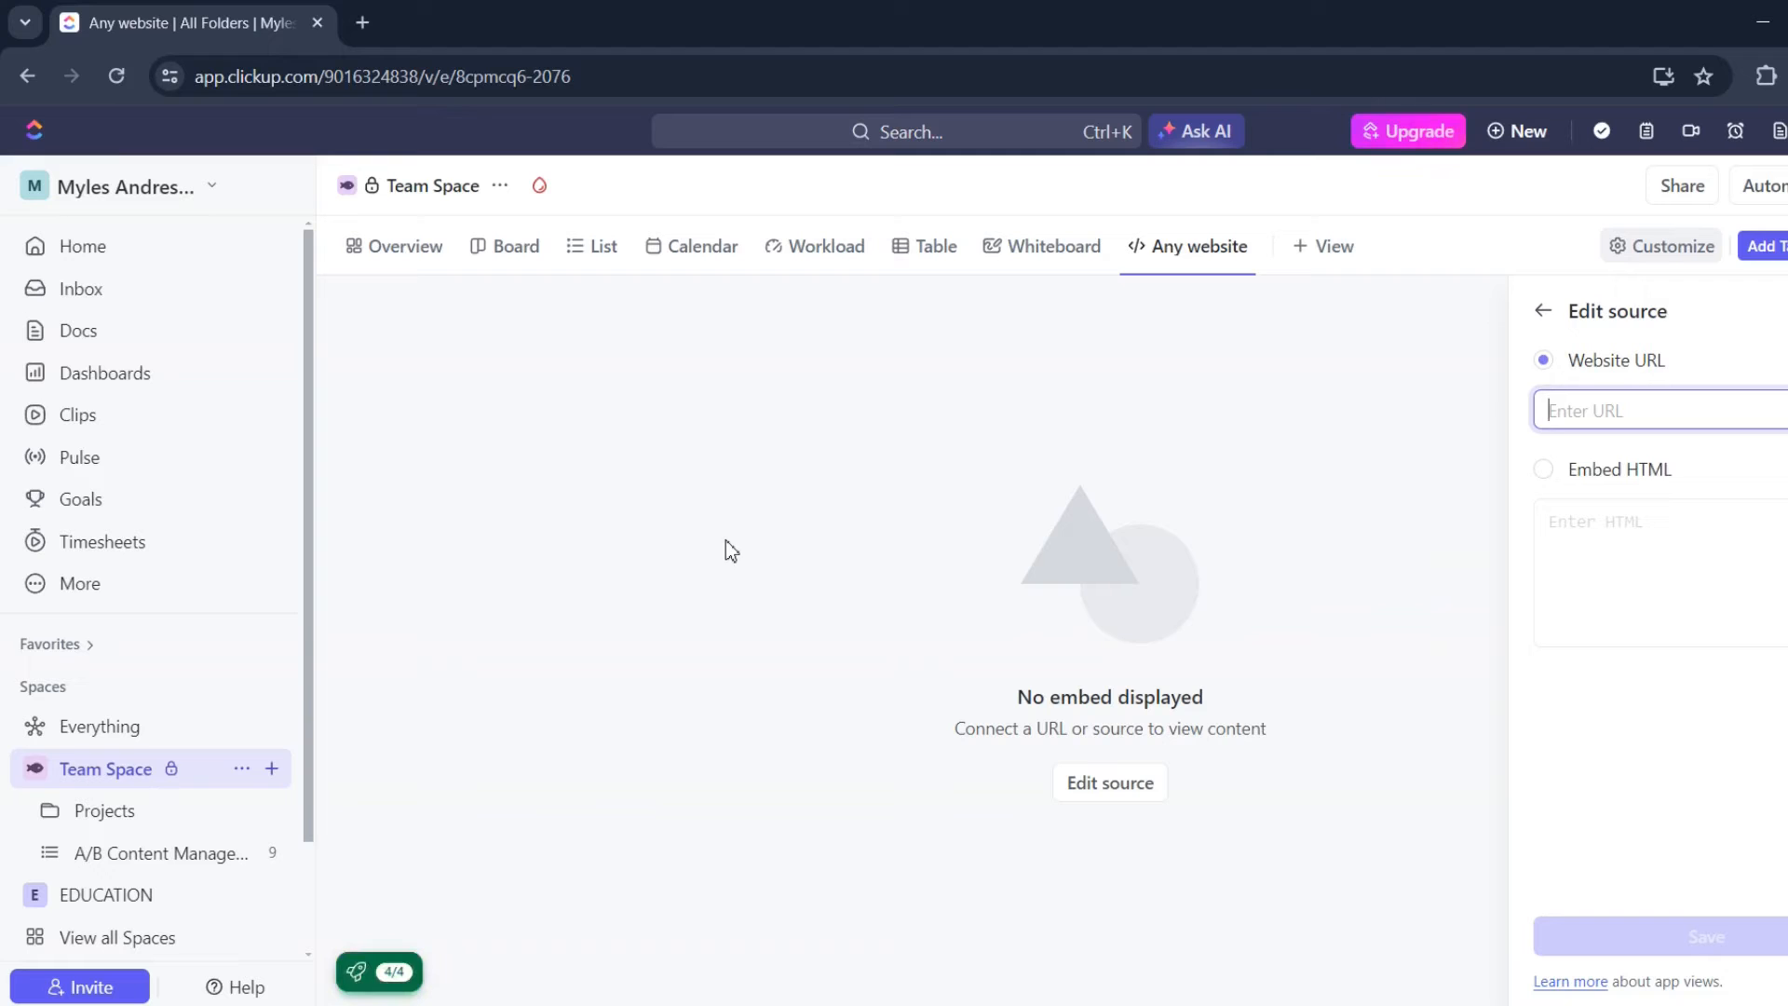
Step: Switch the view's source to Embed HTML and paste the workbook's iframe code
left_click(1542, 470)
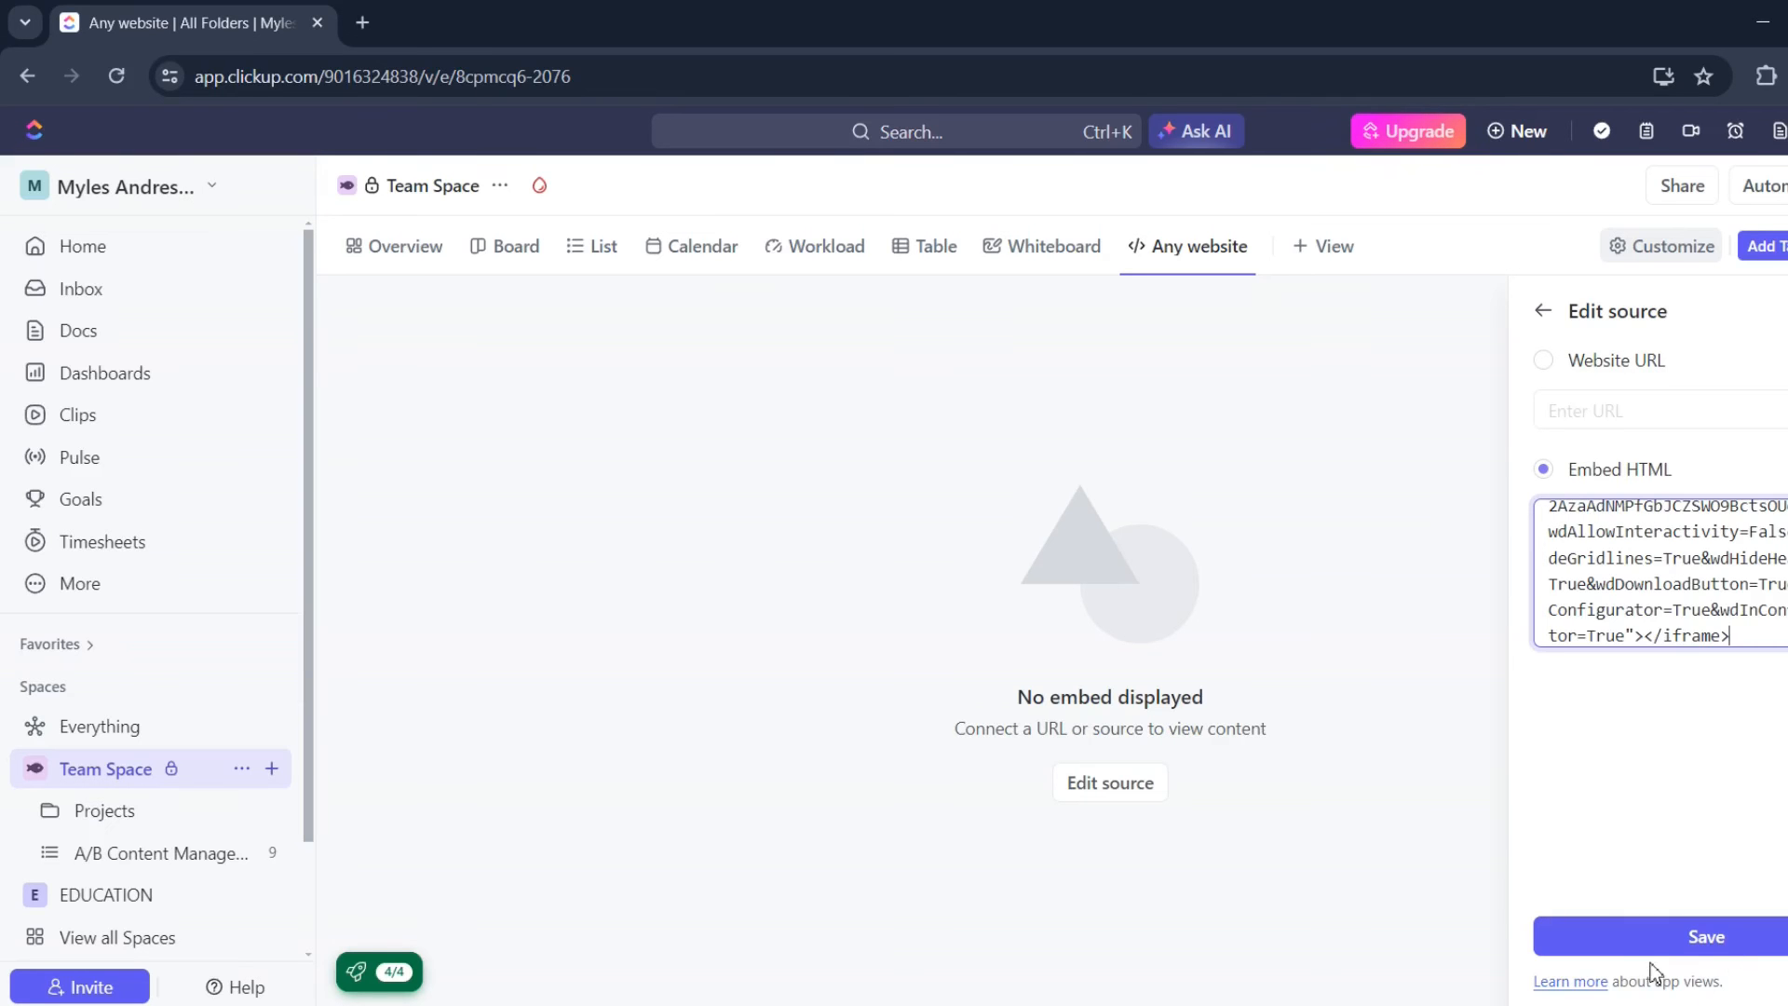
Step: Save the iframe code so the 2024 calendar workbook renders, then scroll through its months
left_click(1705, 937)
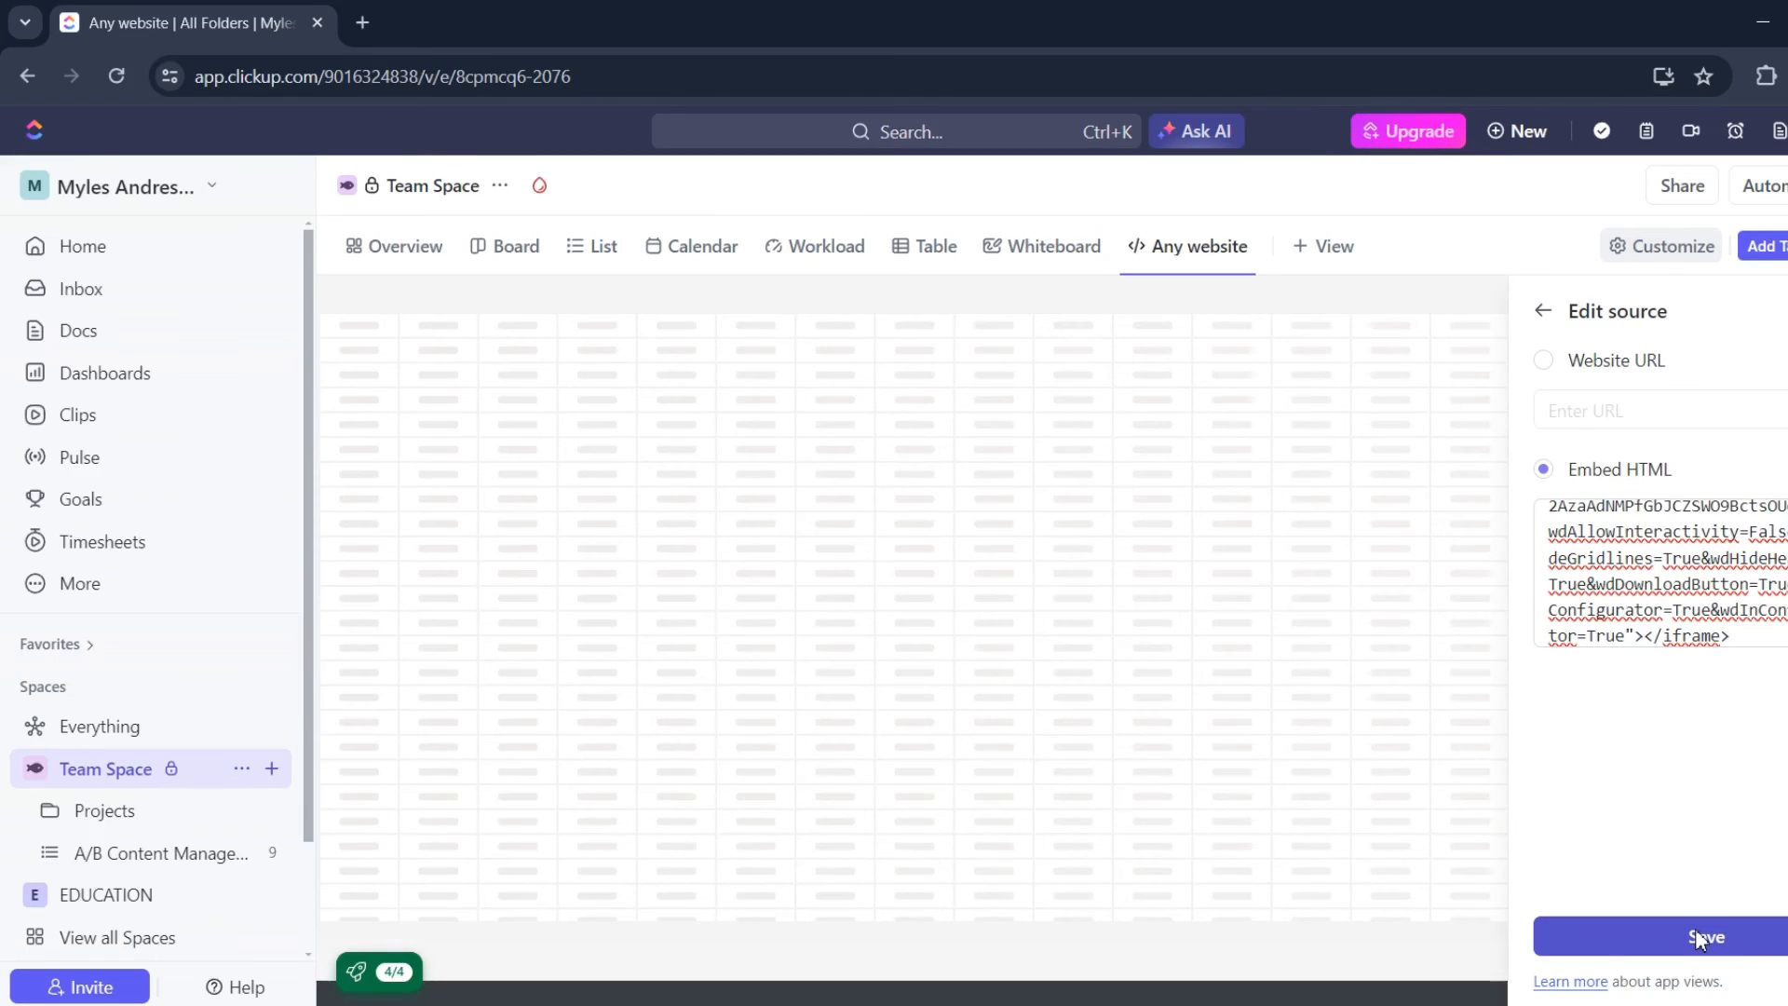
left_click(1708, 937)
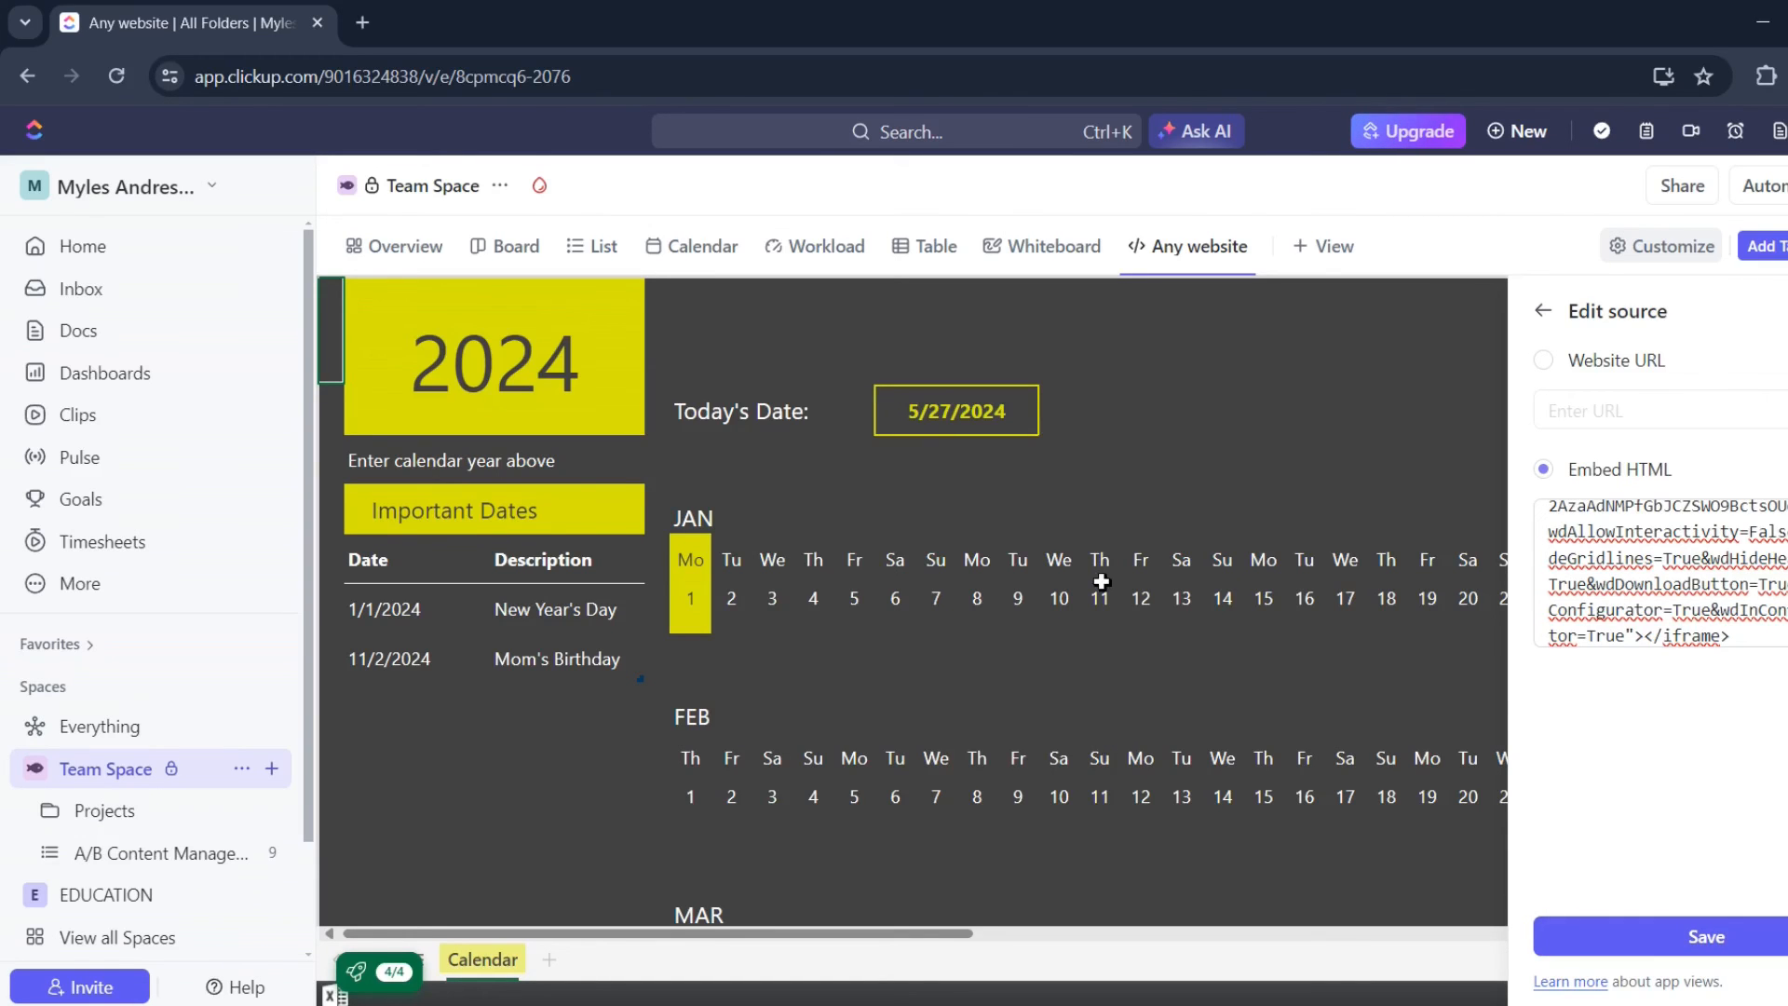
scroll("down", 3)
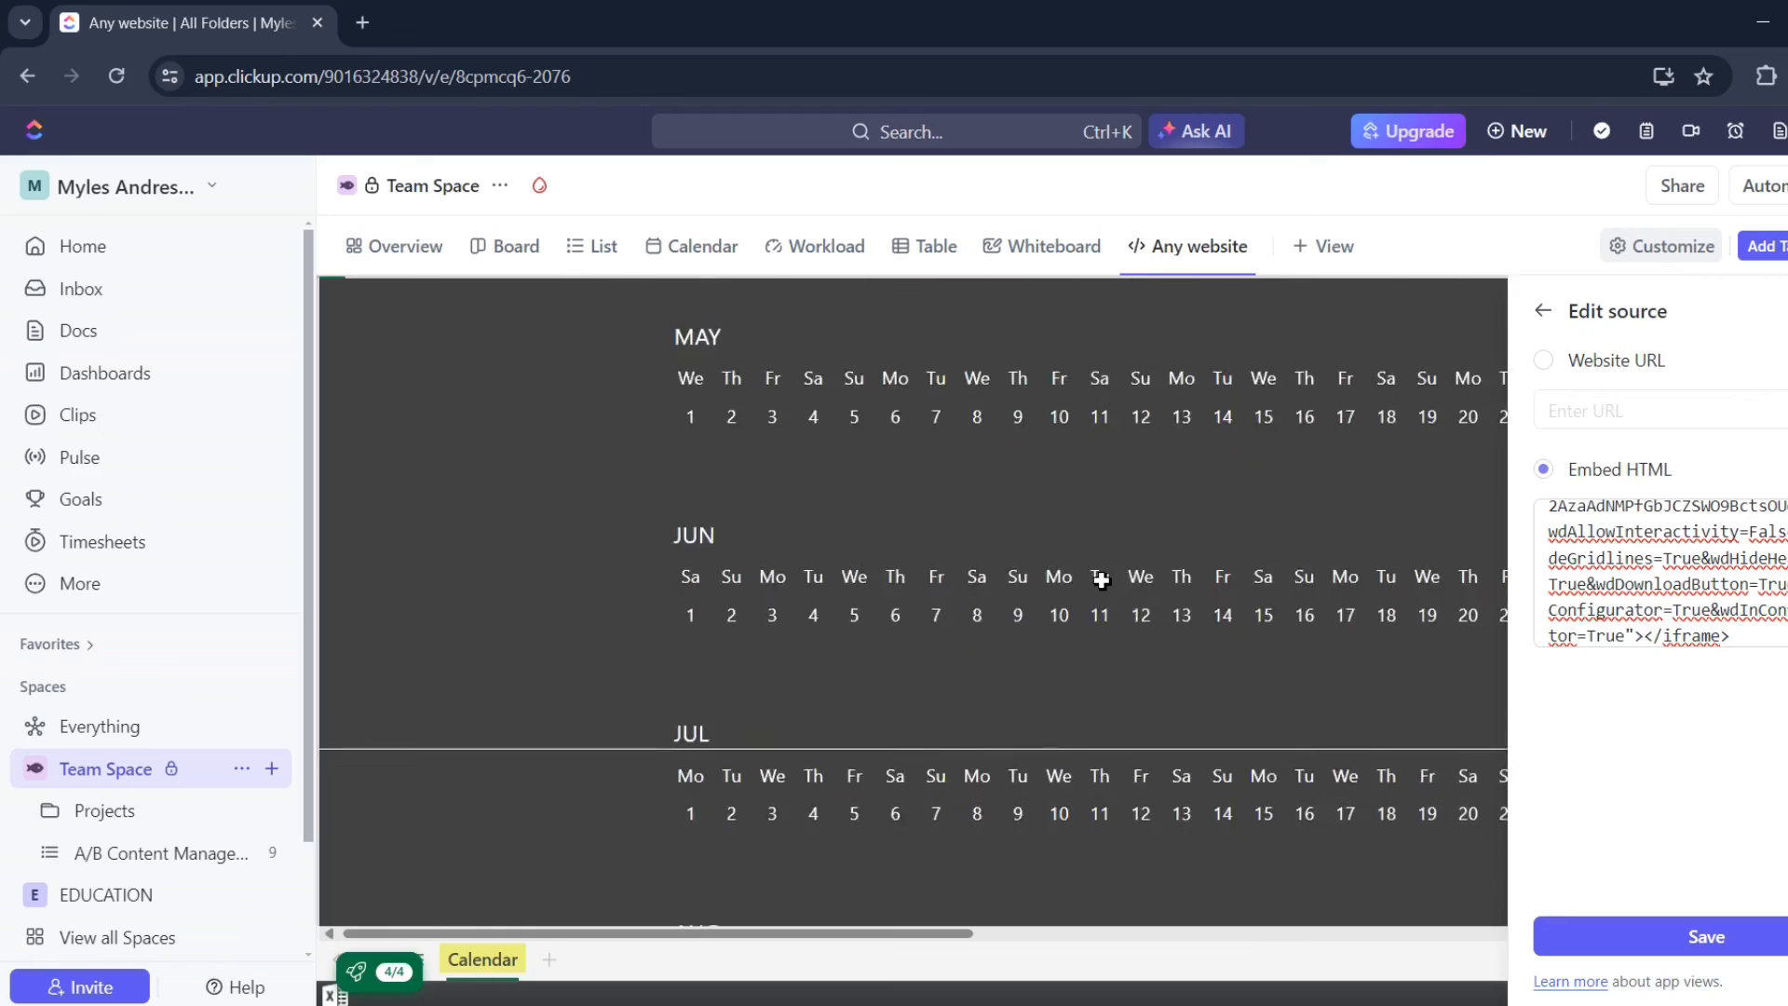